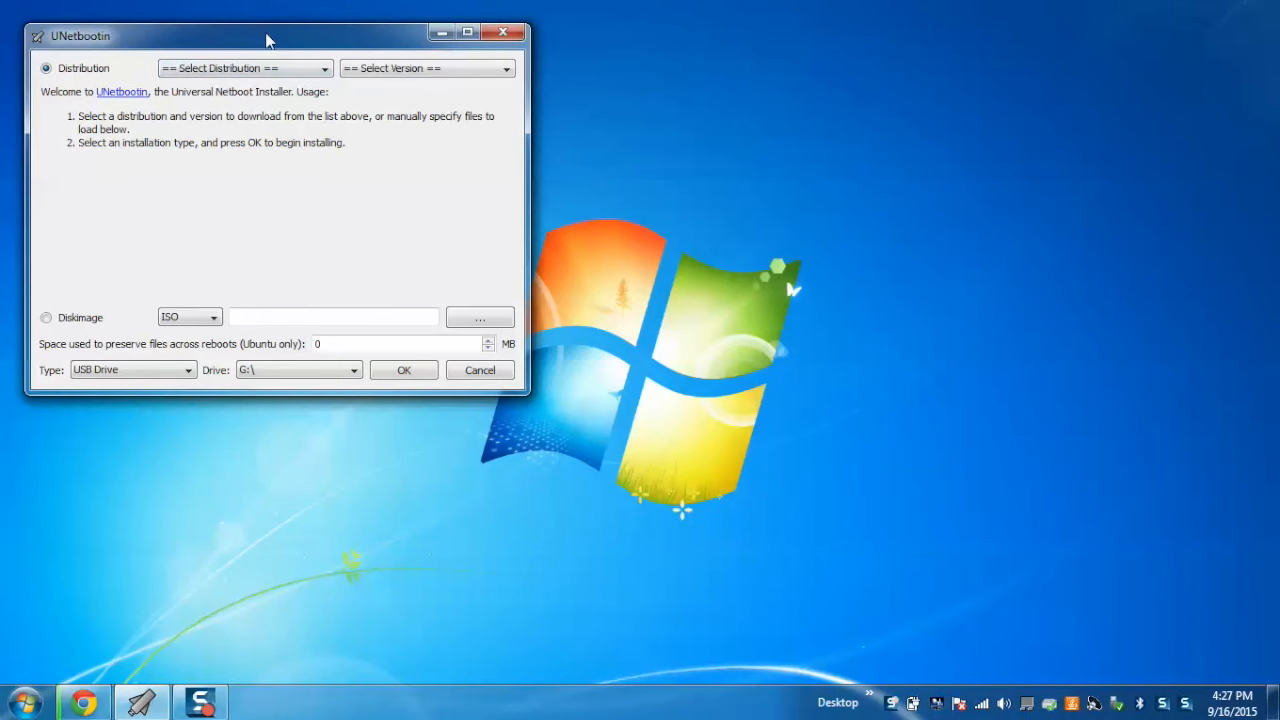
Step: Centre the UNetbootin window and settle on the Distribution download source
left_click_drag(268, 36, 516, 70)
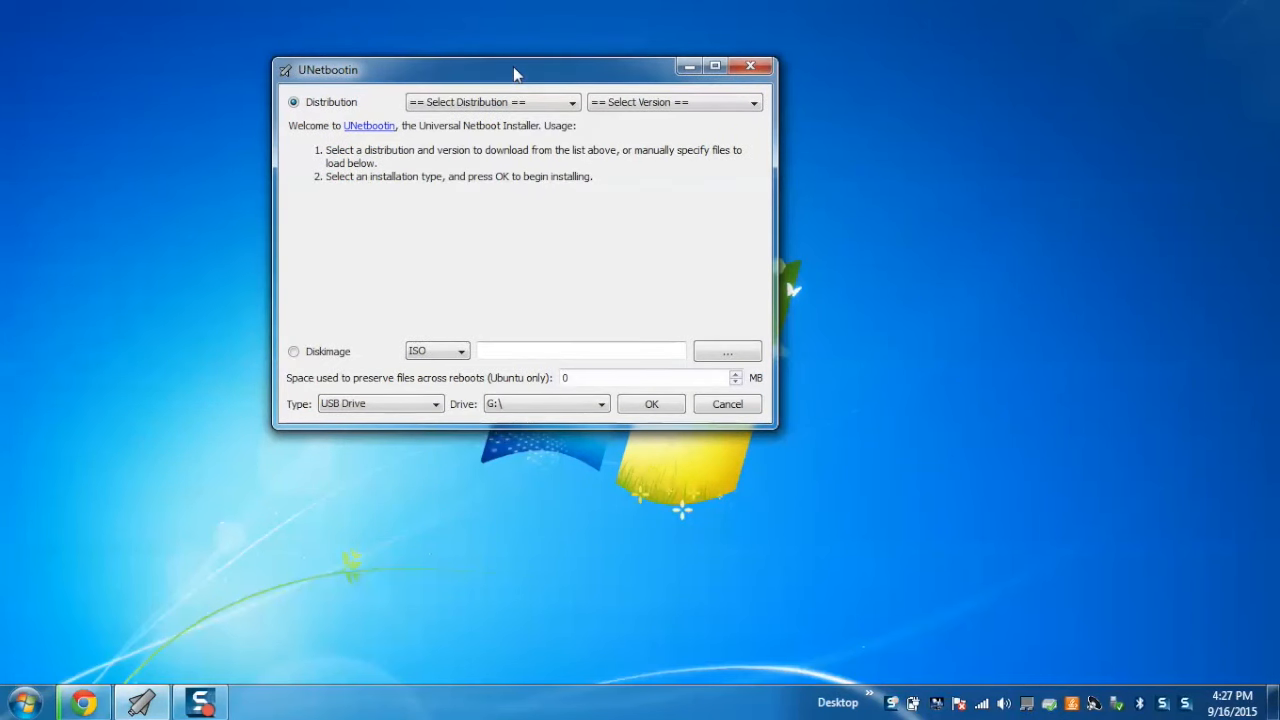
mouse_move(304, 368)
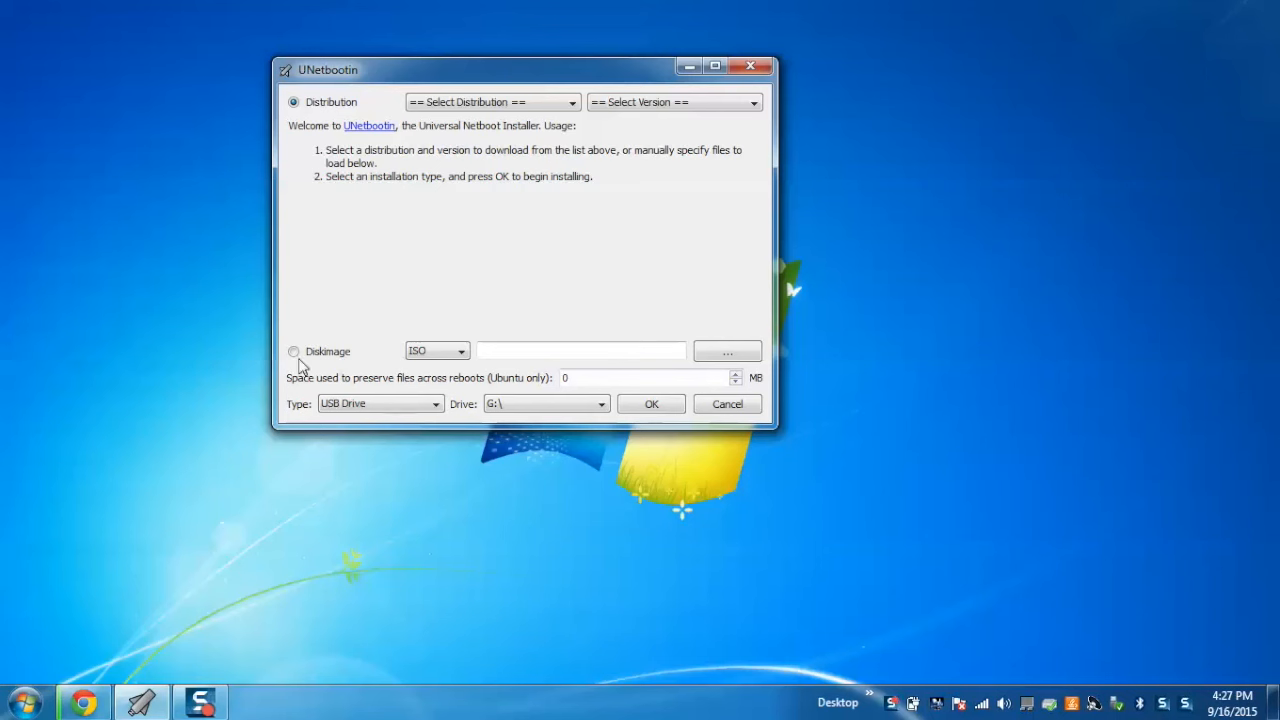
left_click(294, 352)
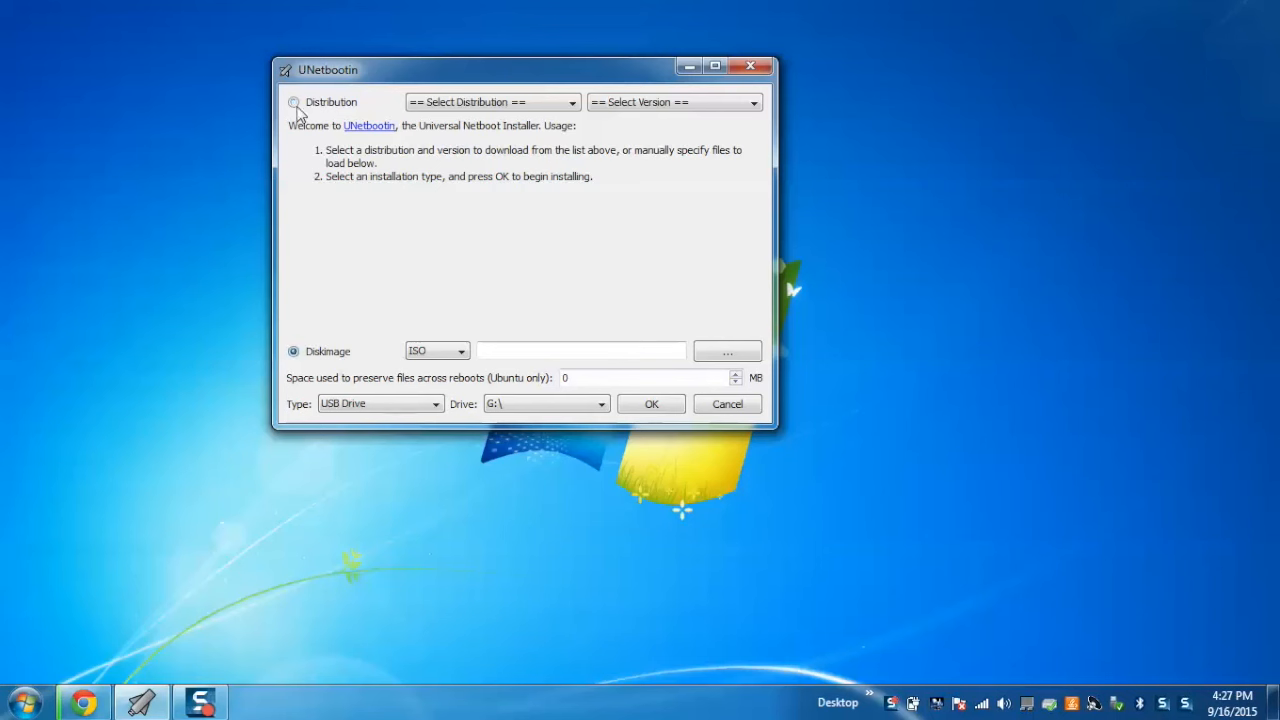
left_click(292, 100)
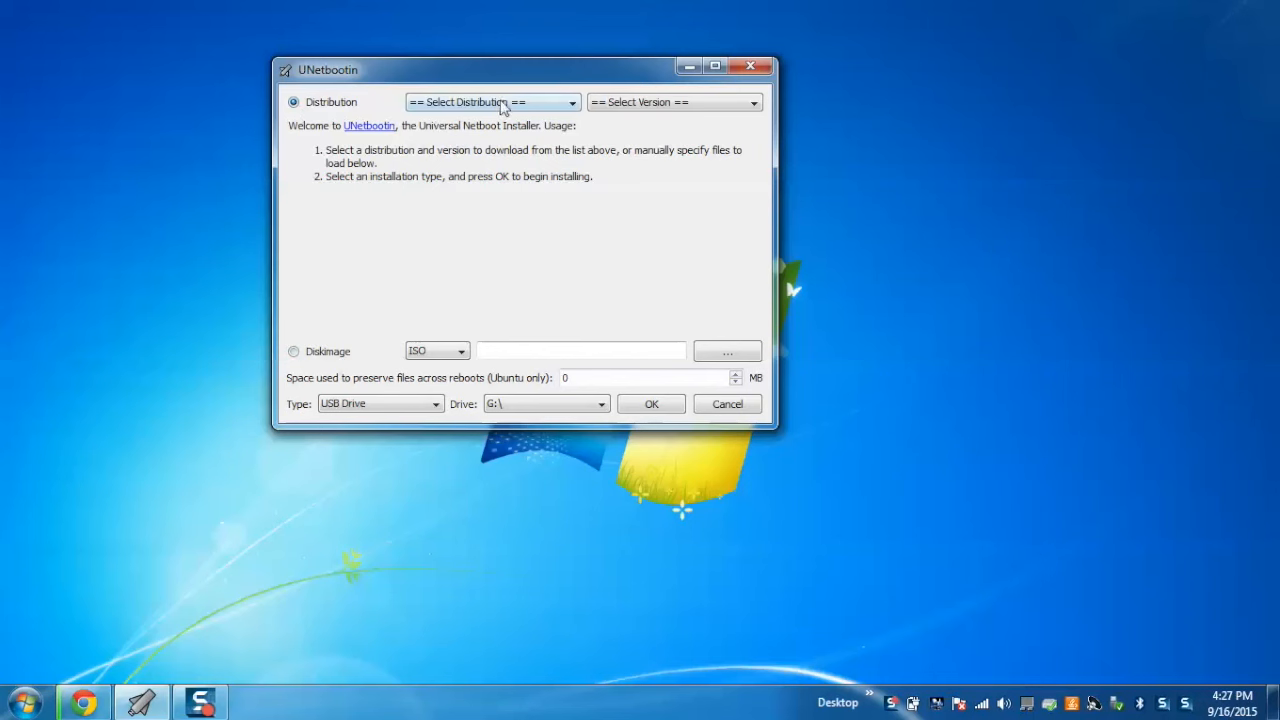
mouse_move(516, 108)
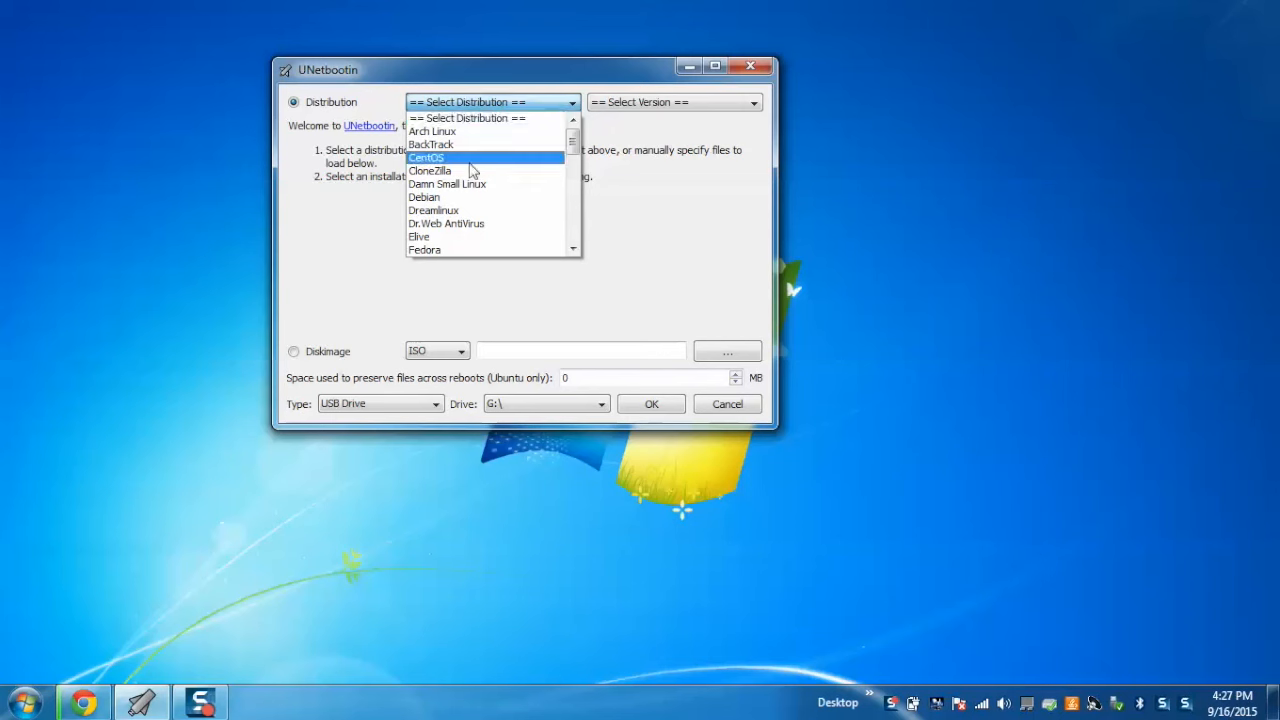
Step: Choose Arch Linux as the distribution and keep its core version
left_click(432, 132)
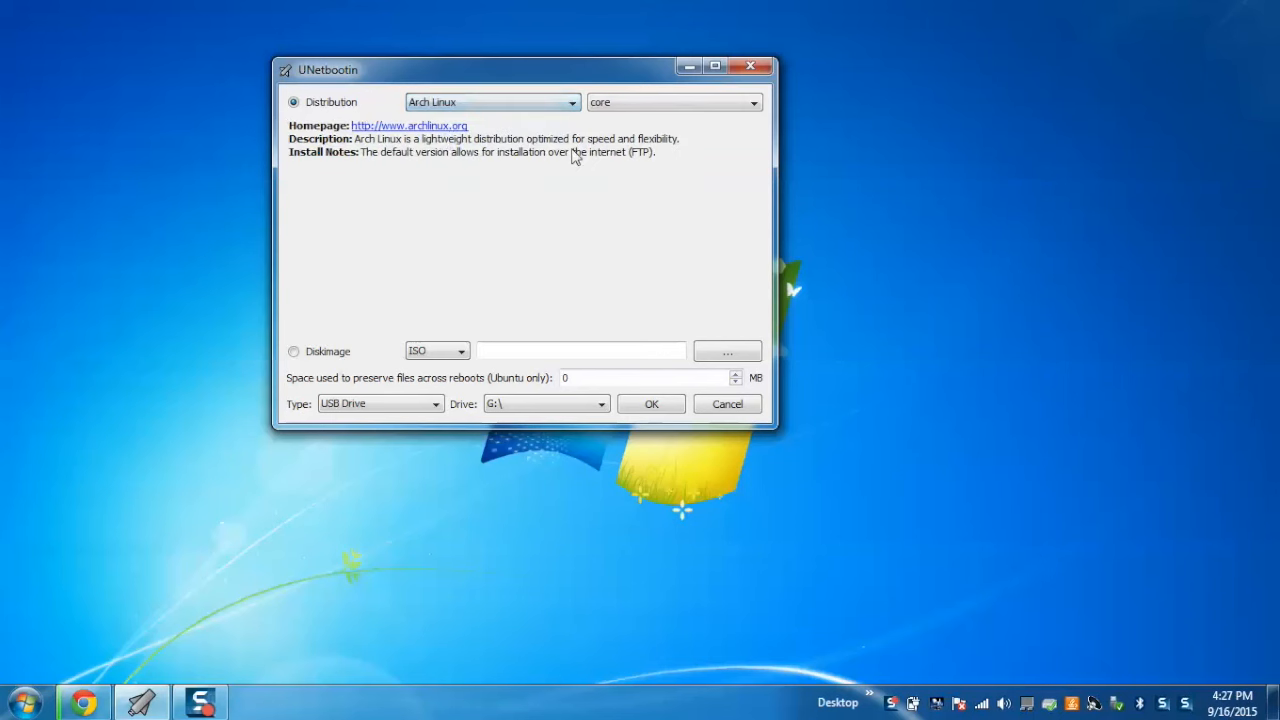
left_click(756, 102)
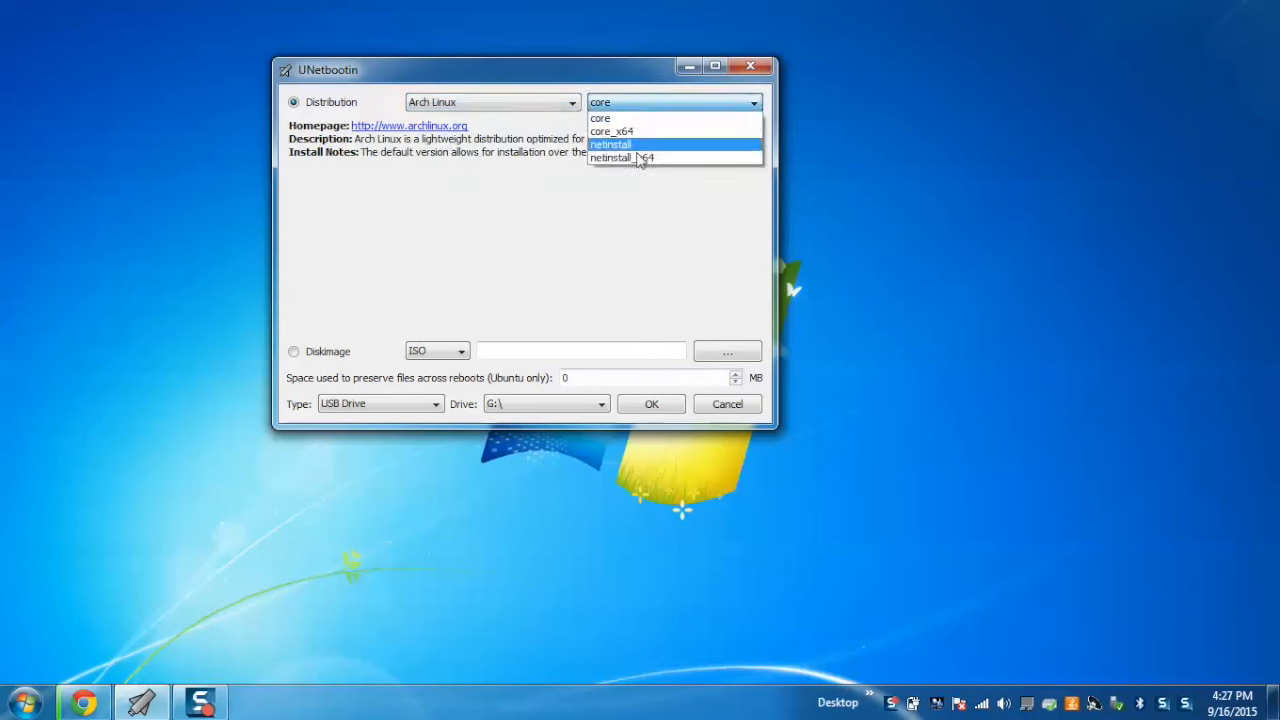
mouse_move(624, 158)
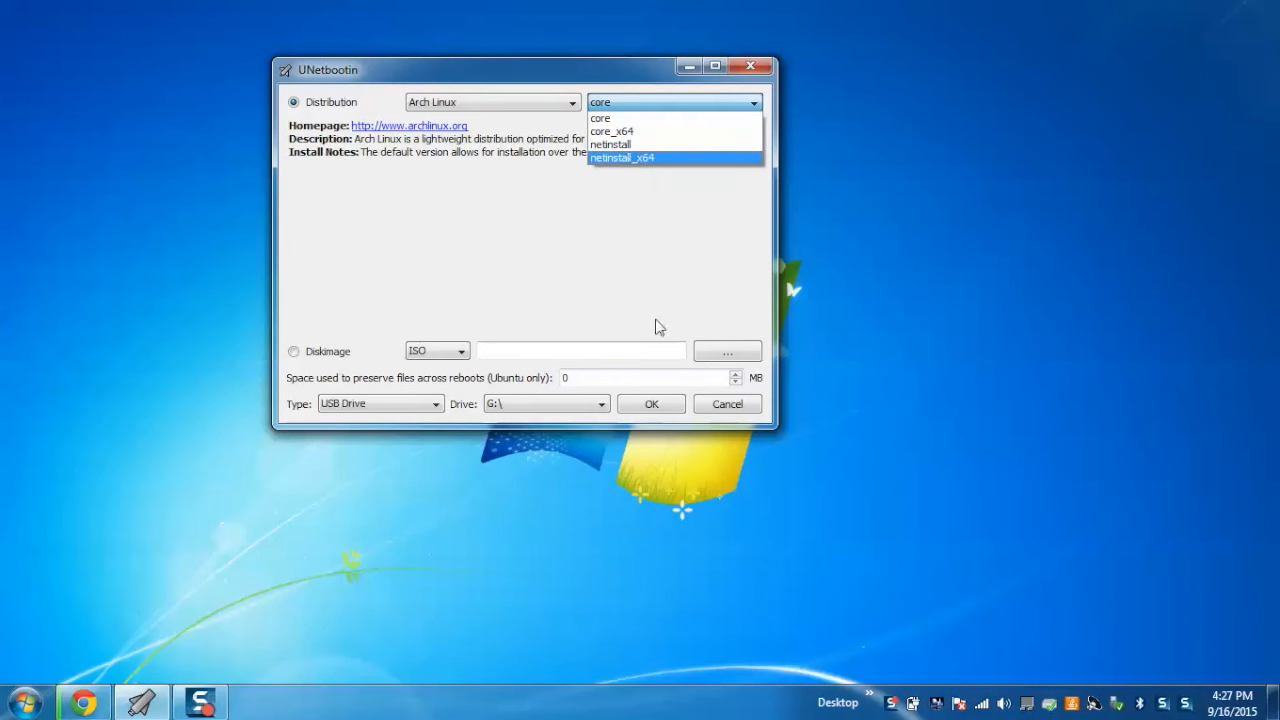
mouse_move(484, 246)
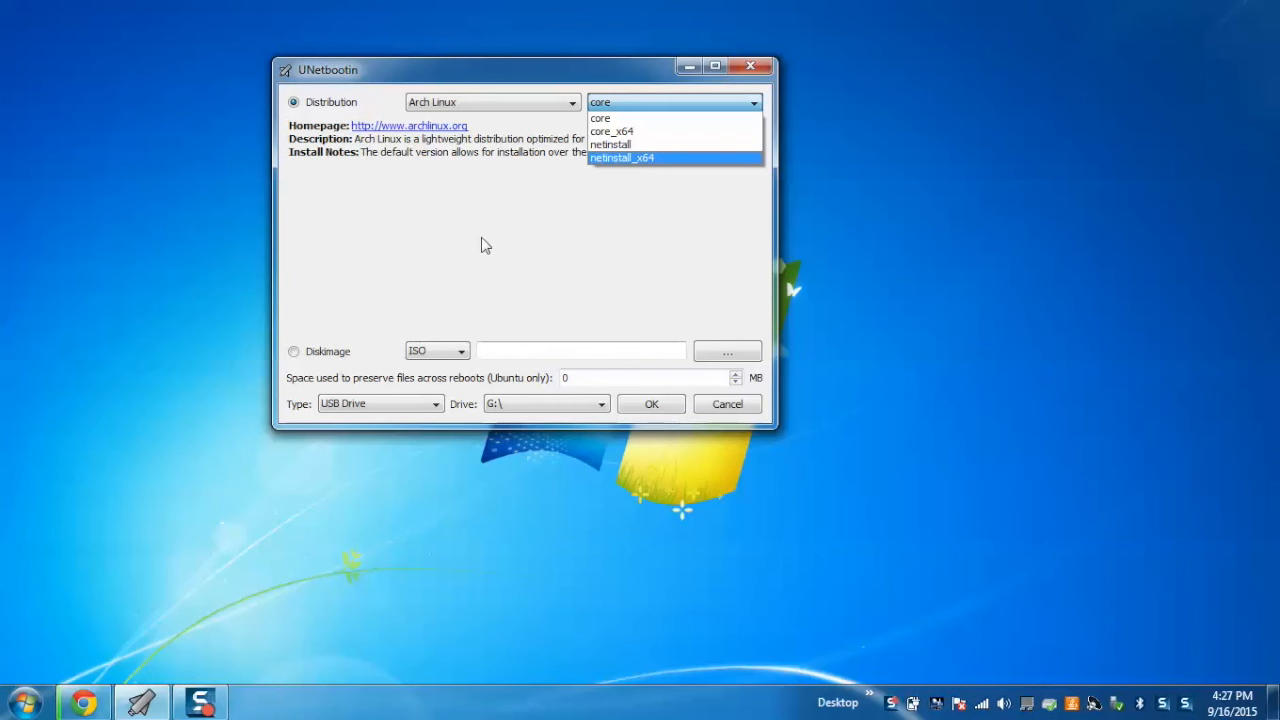
left_click(600, 116)
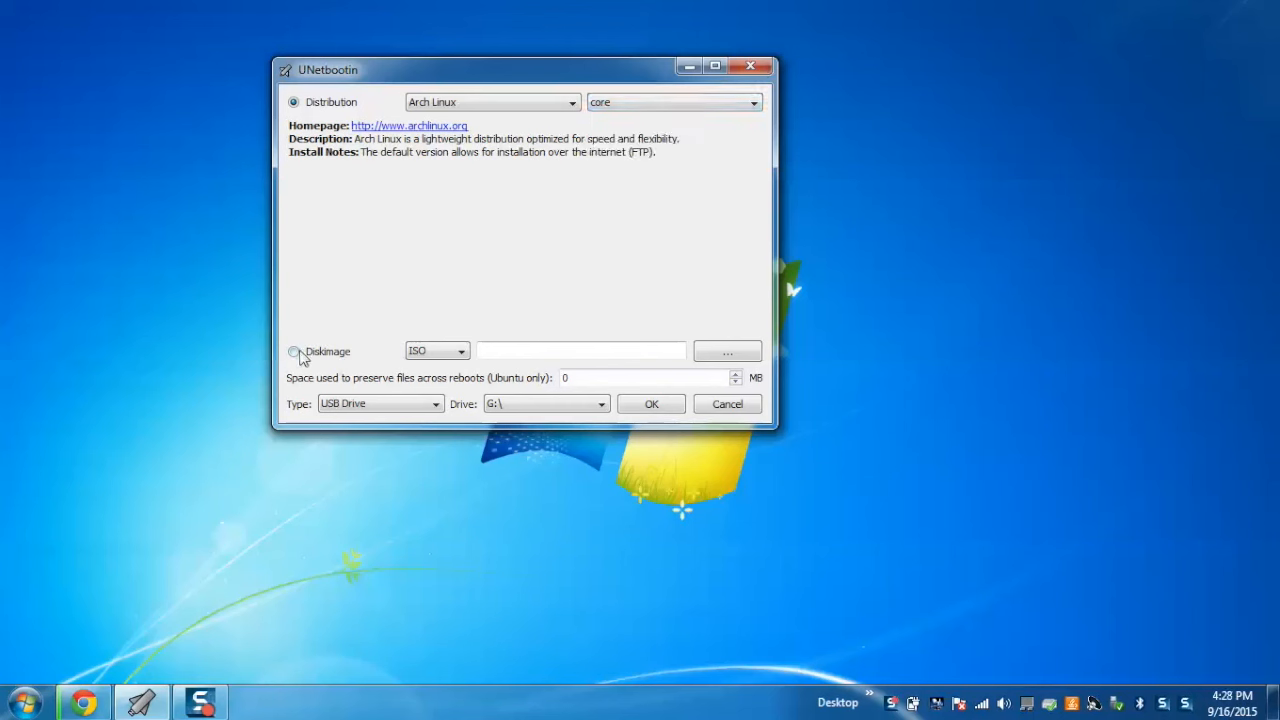
mouse_move(296, 352)
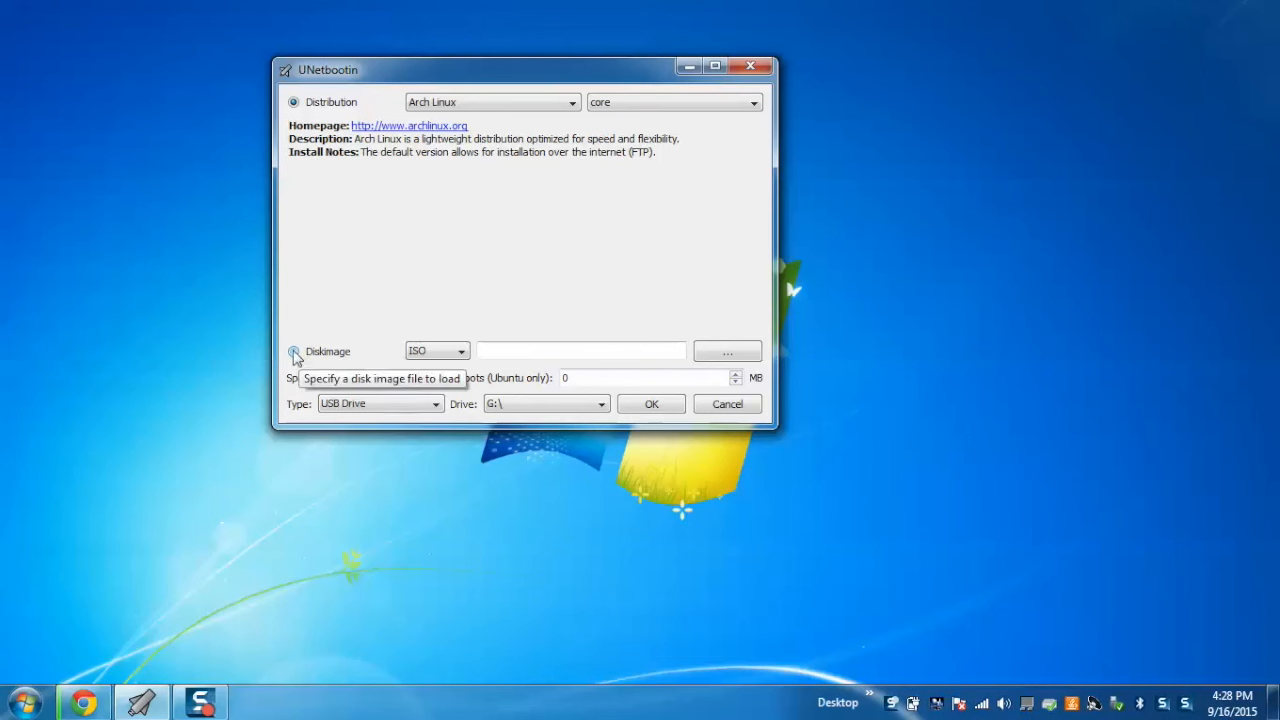
Step: Switch the source to a Diskimage of type ISO and browse for the image file
left_click(294, 352)
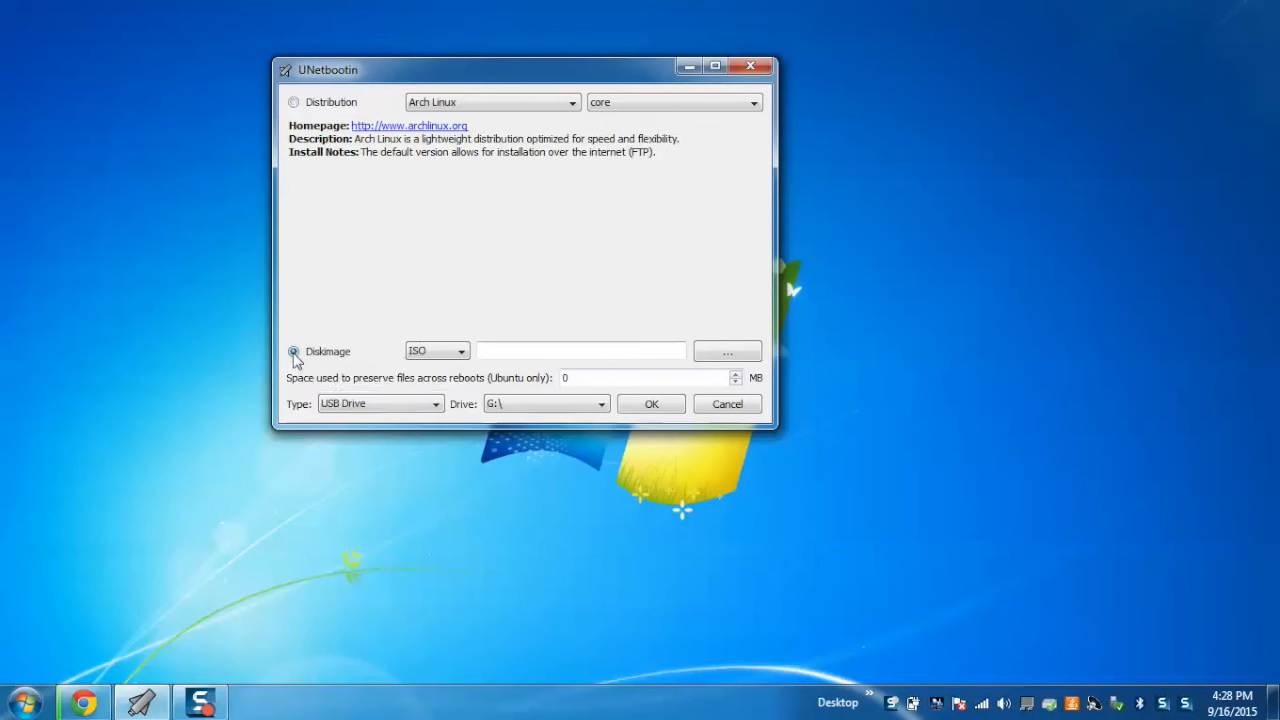
left_click(460, 350)
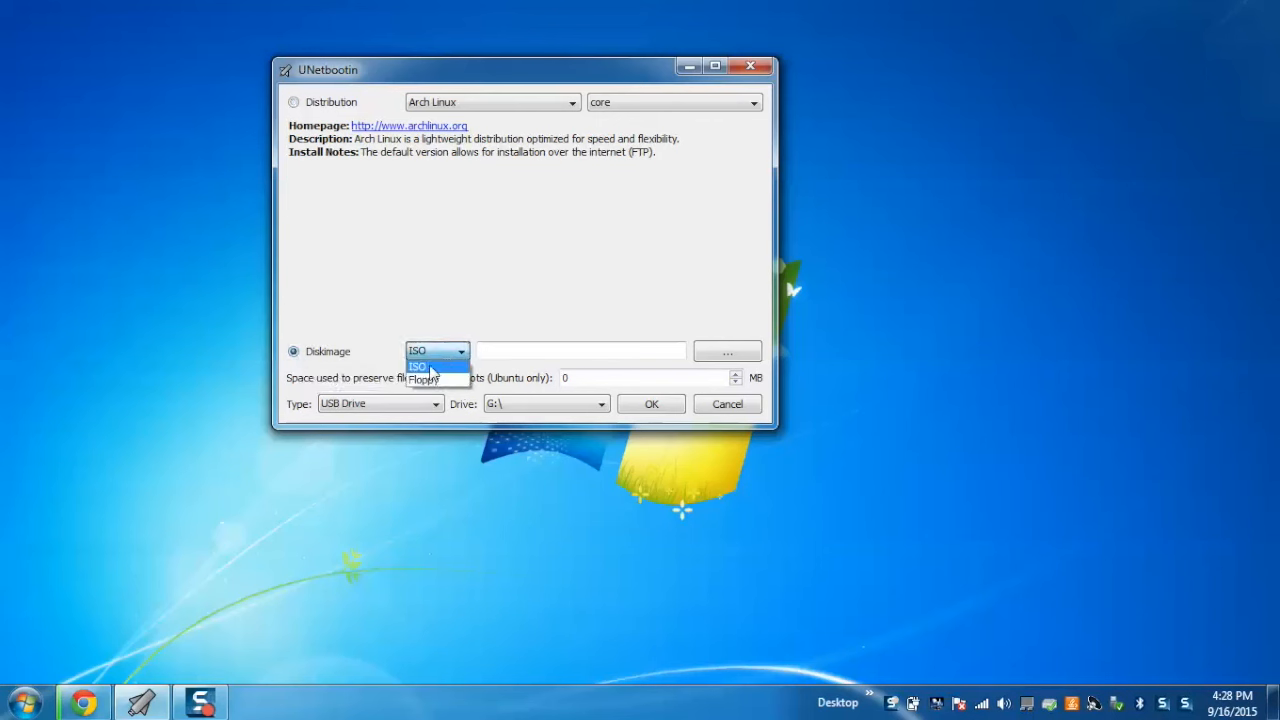
left_click(416, 364)
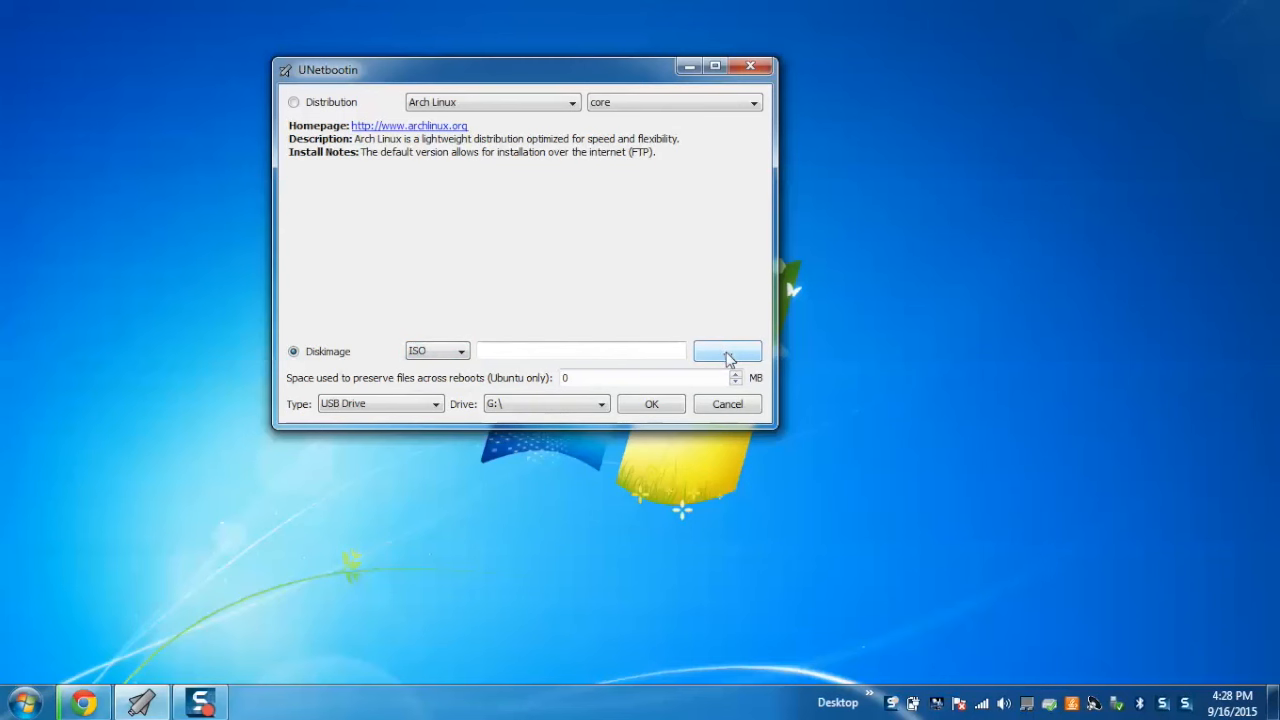
mouse_move(728, 352)
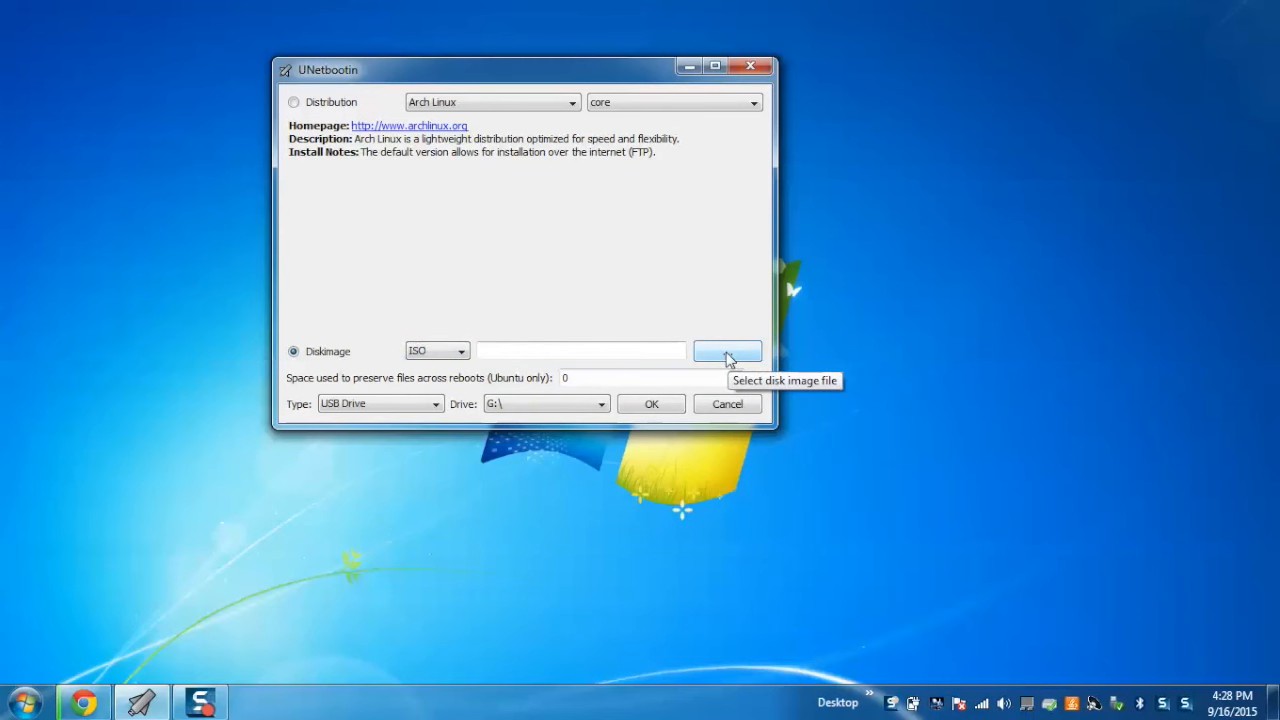
left_click(728, 352)
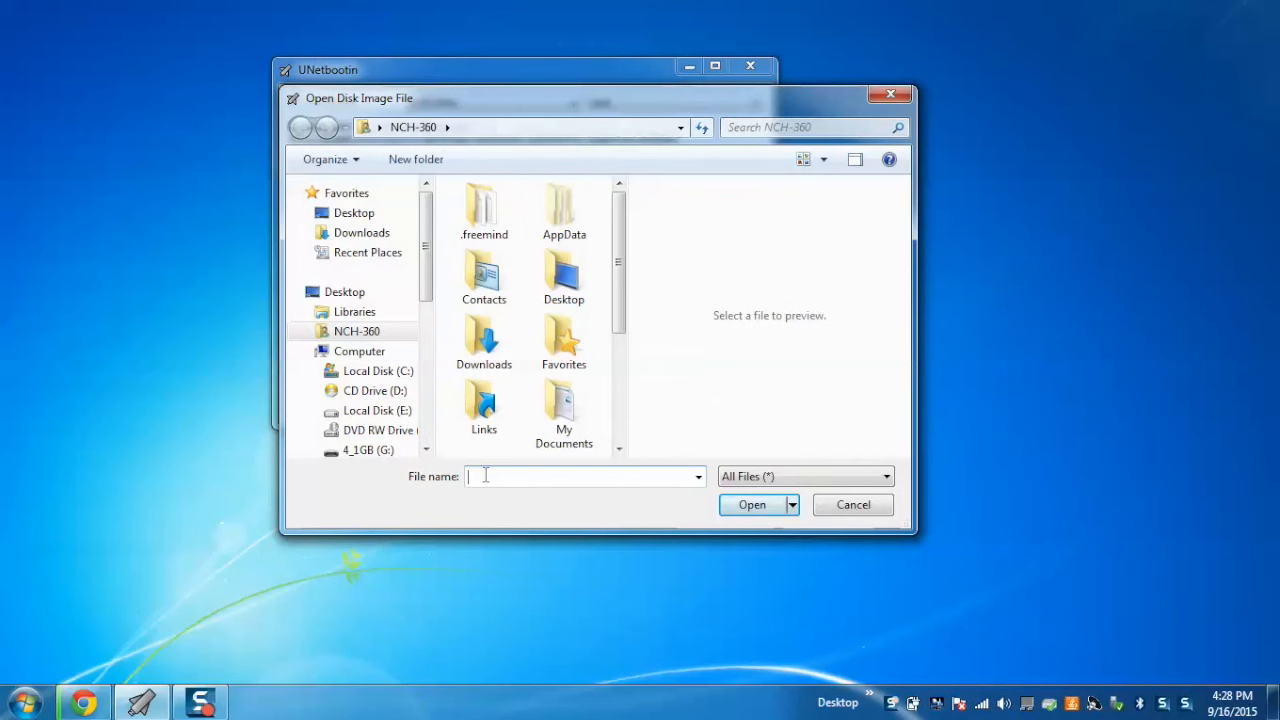
Step: Load ophcrack-vista-livecd-3.6.0.iso from the Downloads folder as the disk image
double_click(484, 340)
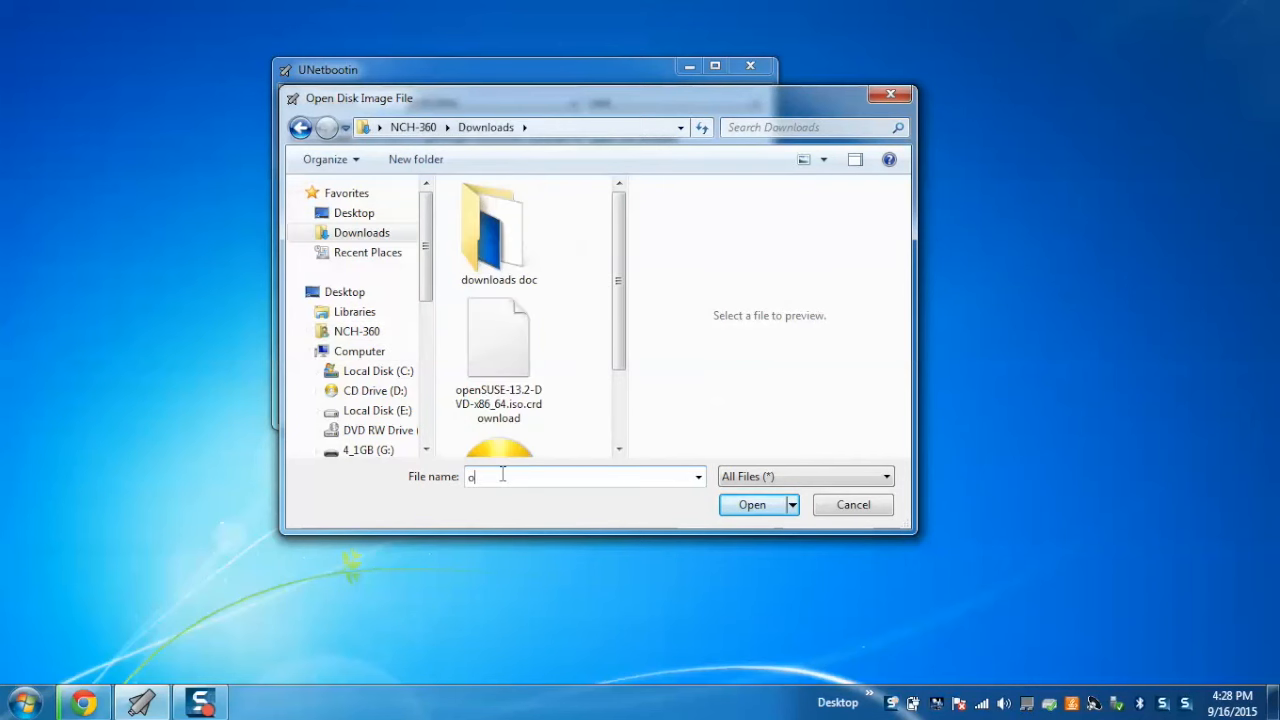
type("phcr")
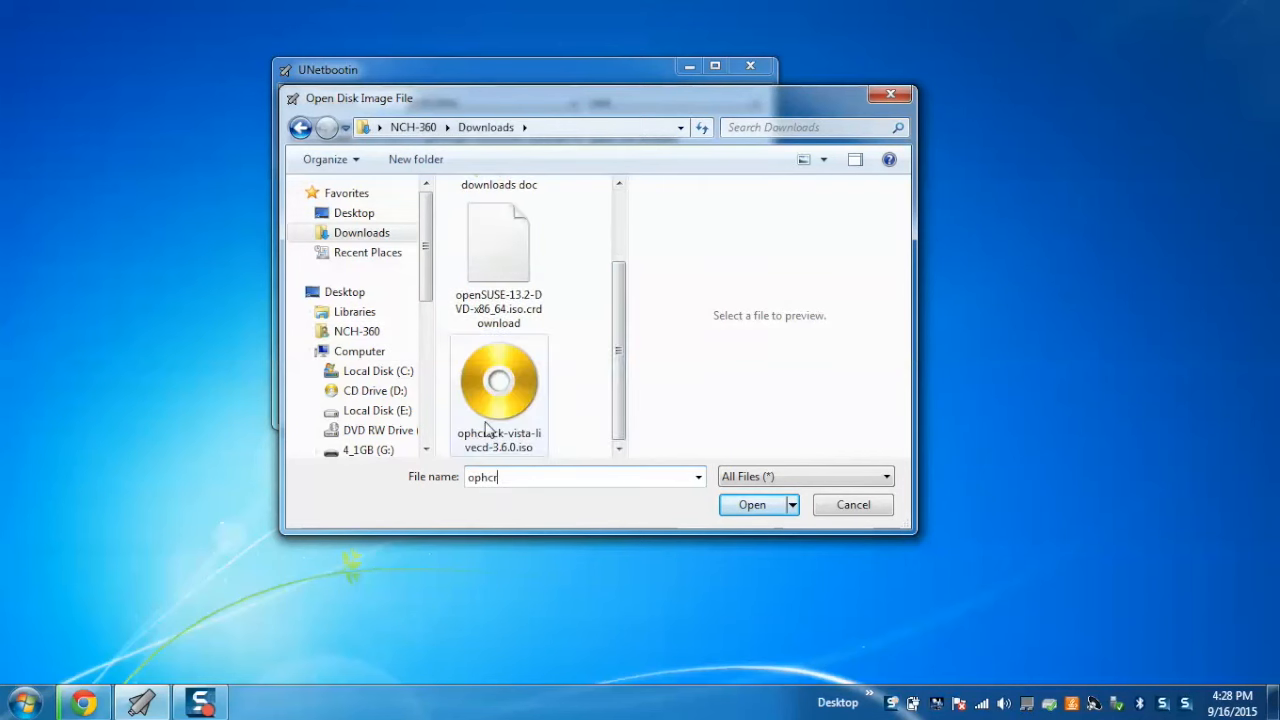
left_click(498, 390)
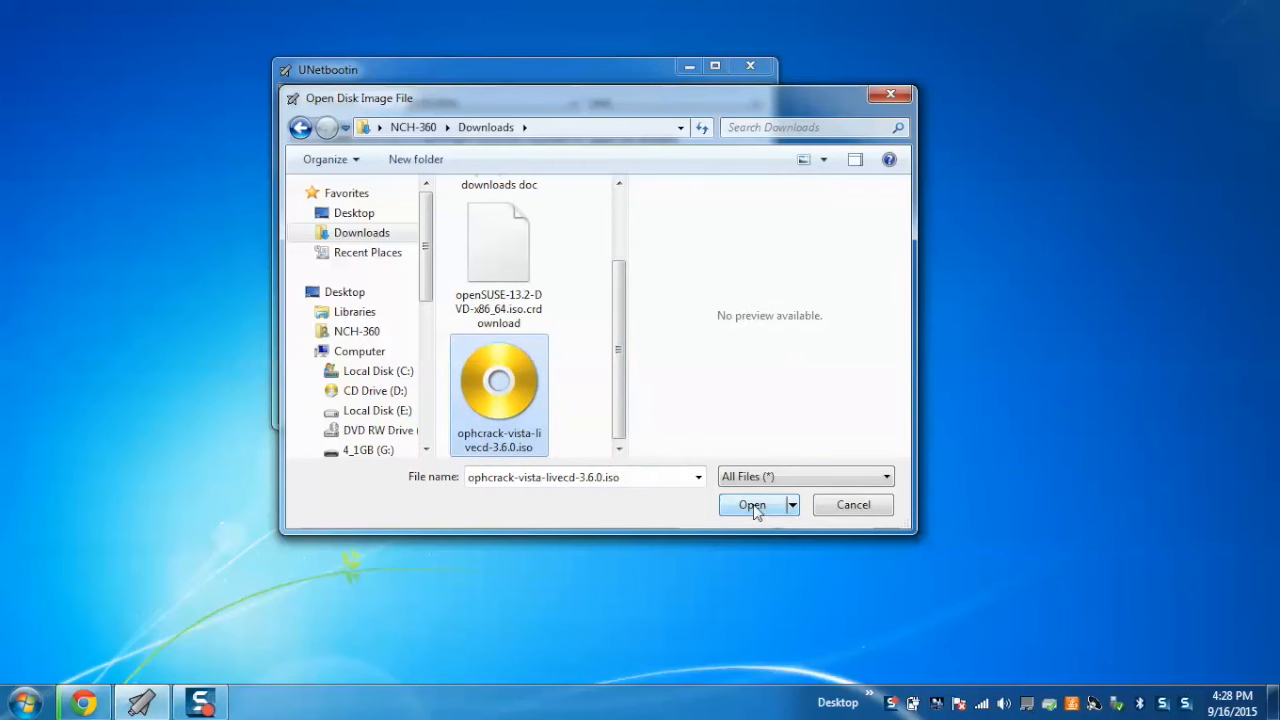
left_click(752, 504)
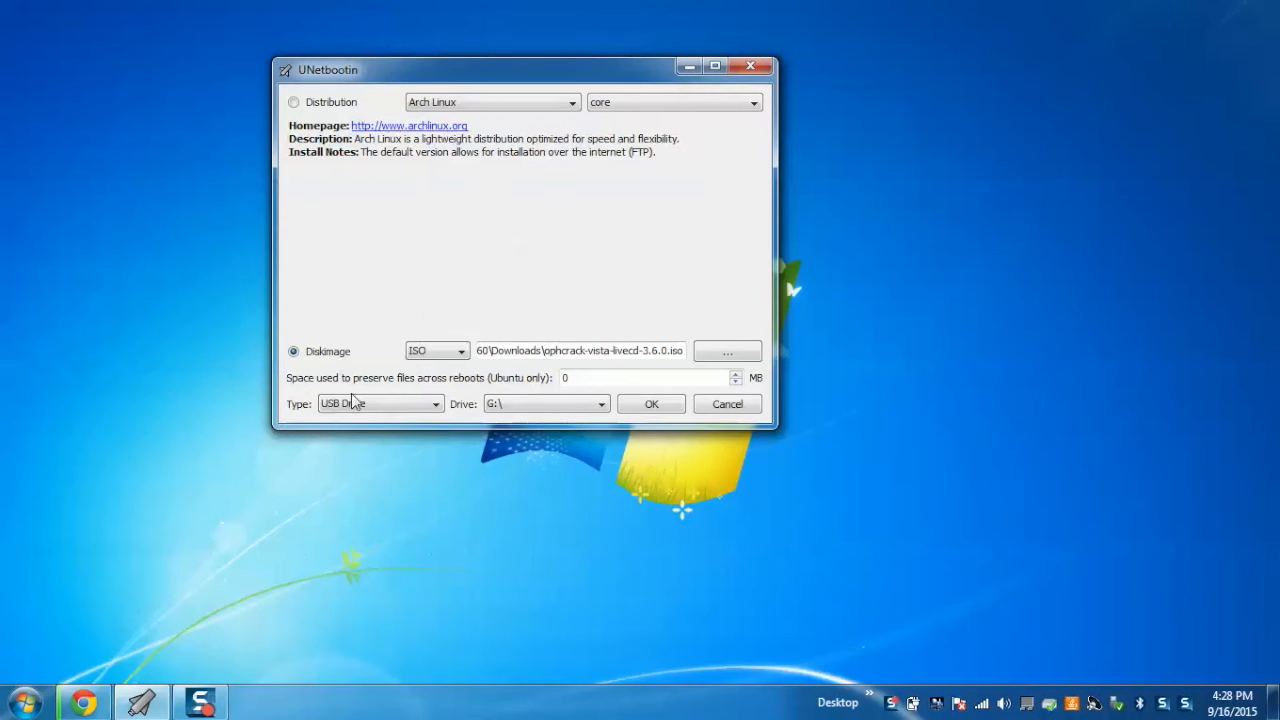
Step: Keep USB Drive G:\ as the target and begin writing the ophcrack image to it
left_click(378, 404)
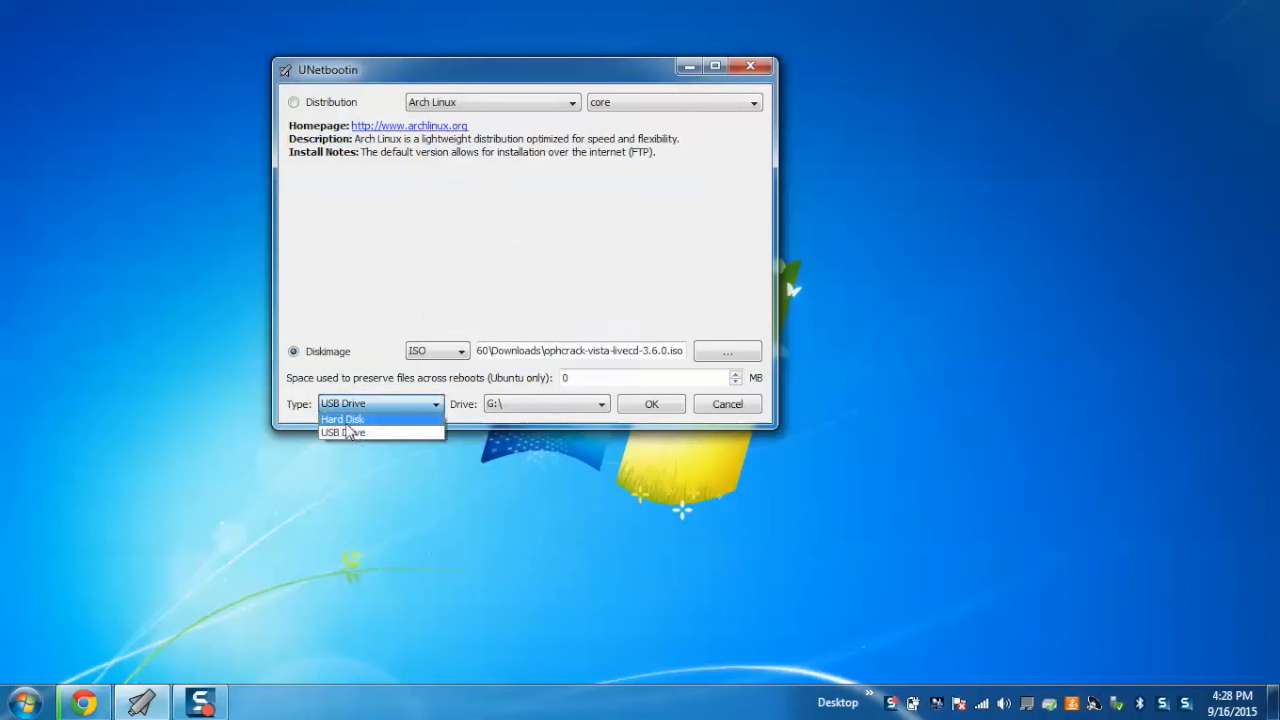
mouse_move(342, 432)
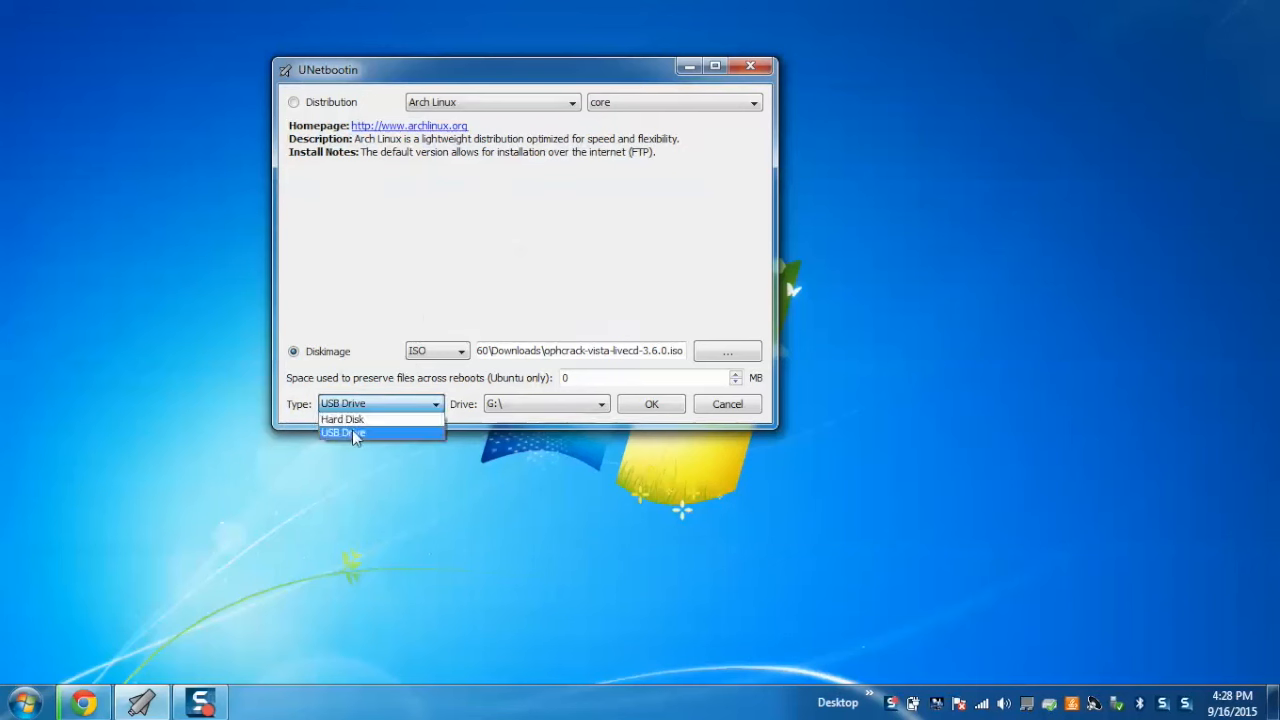
left_click(342, 432)
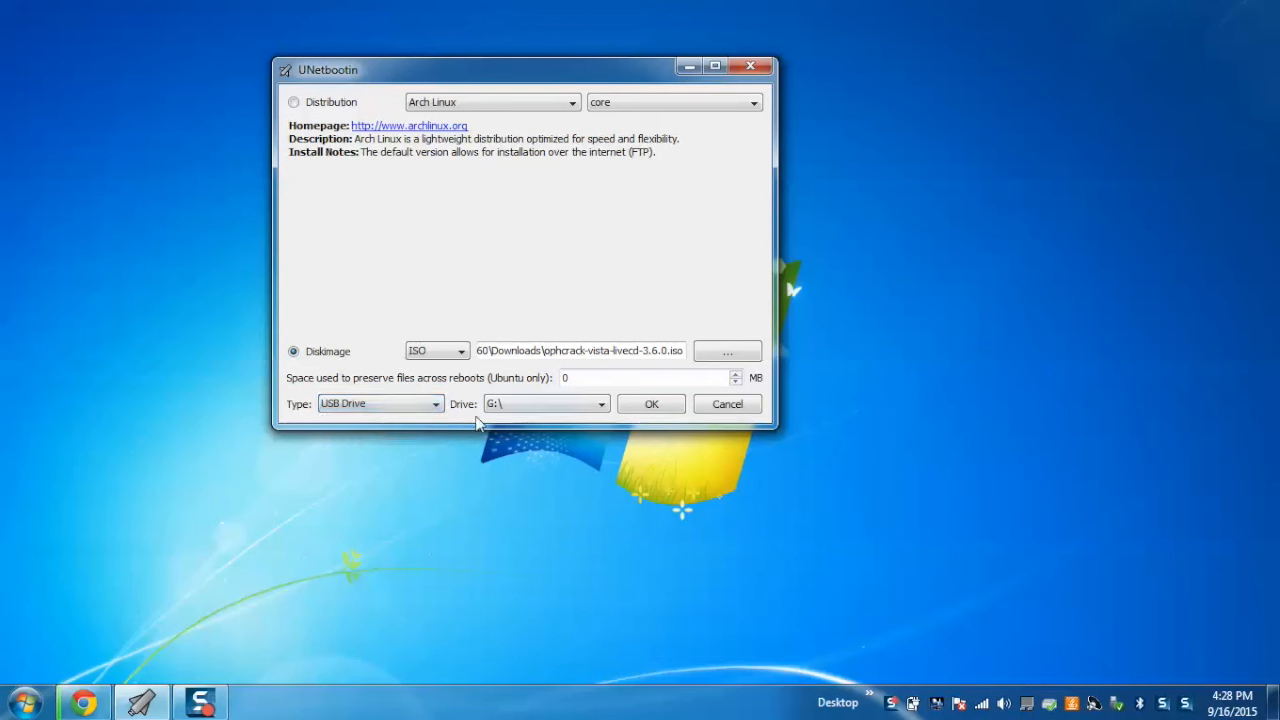
left_click(600, 404)
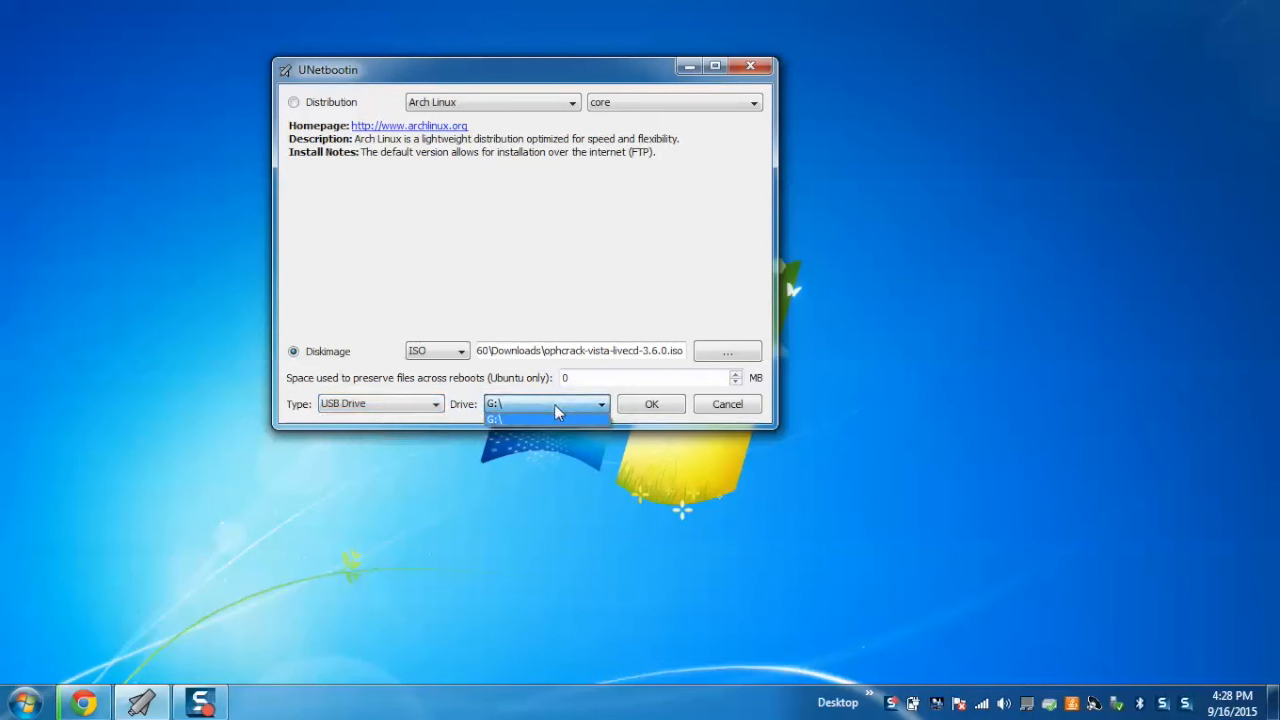
left_click(492, 418)
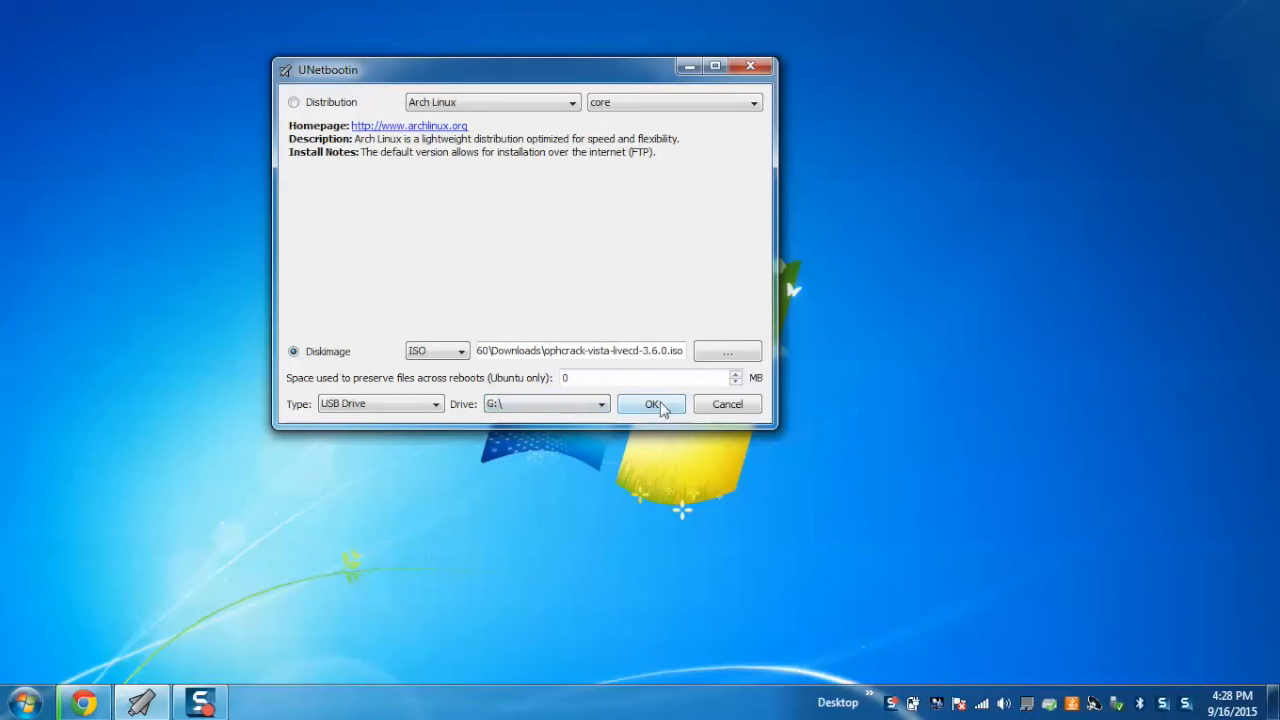
left_click(652, 404)
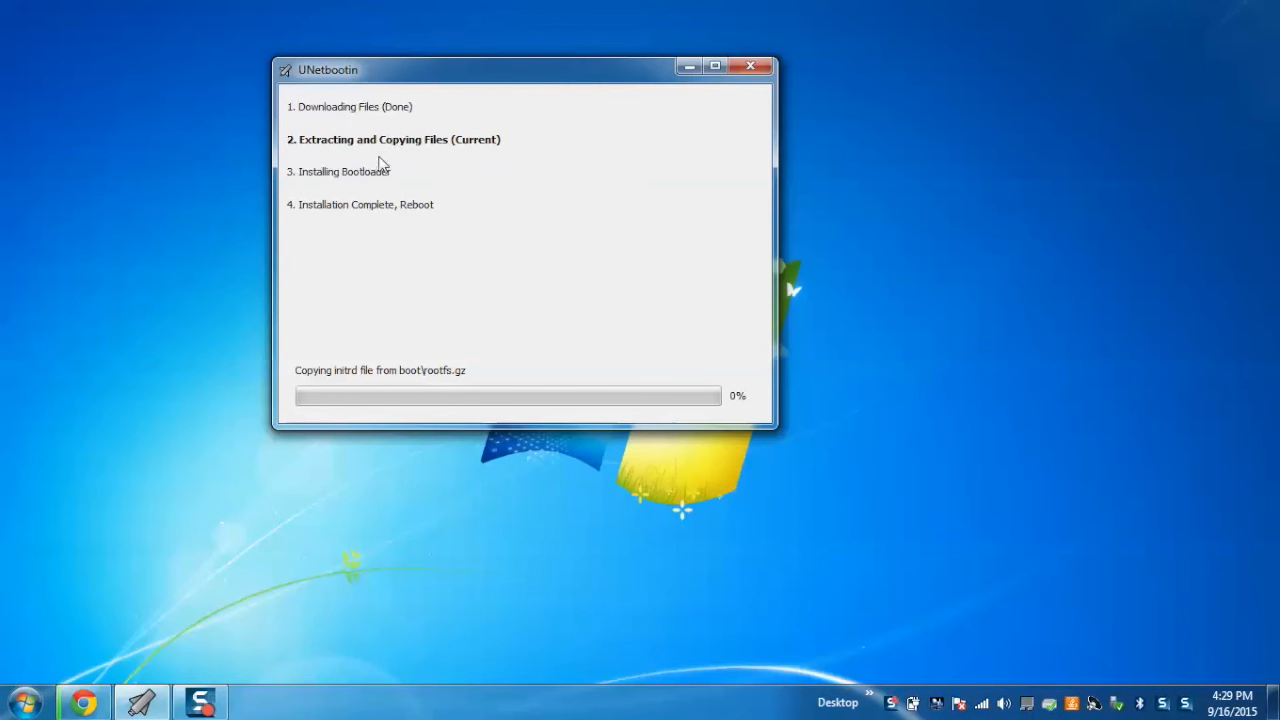
mouse_move(384, 168)
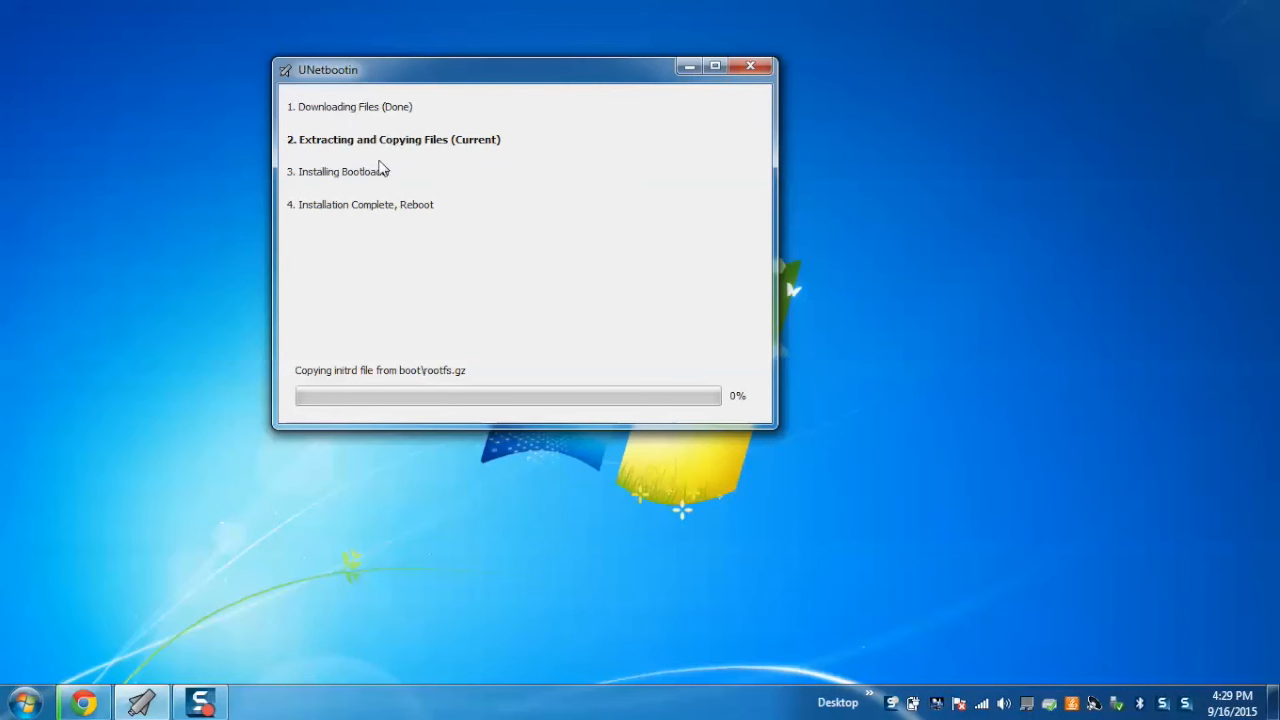